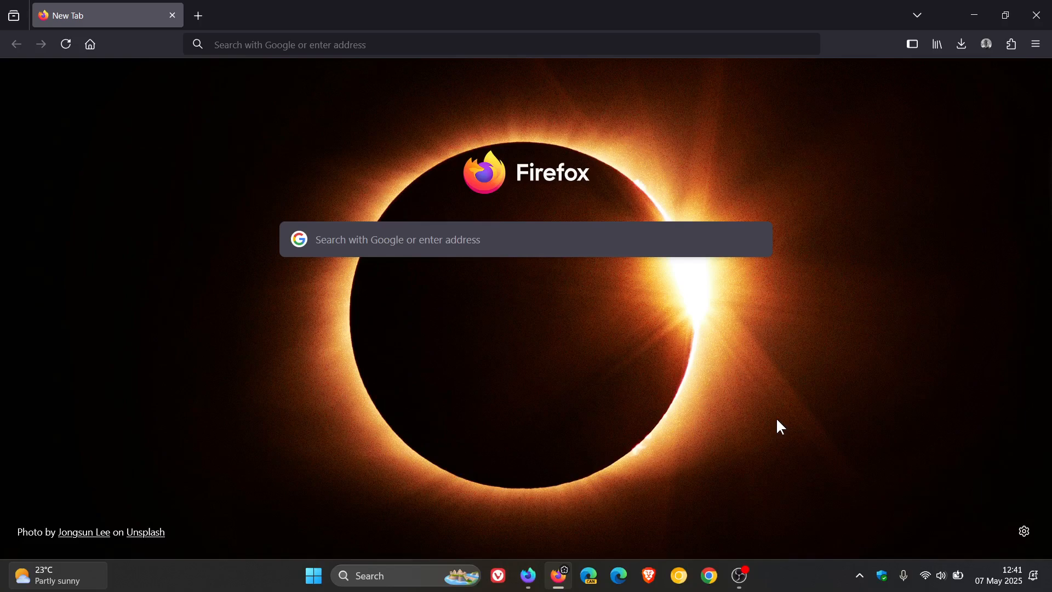
mouse_move(790, 381)
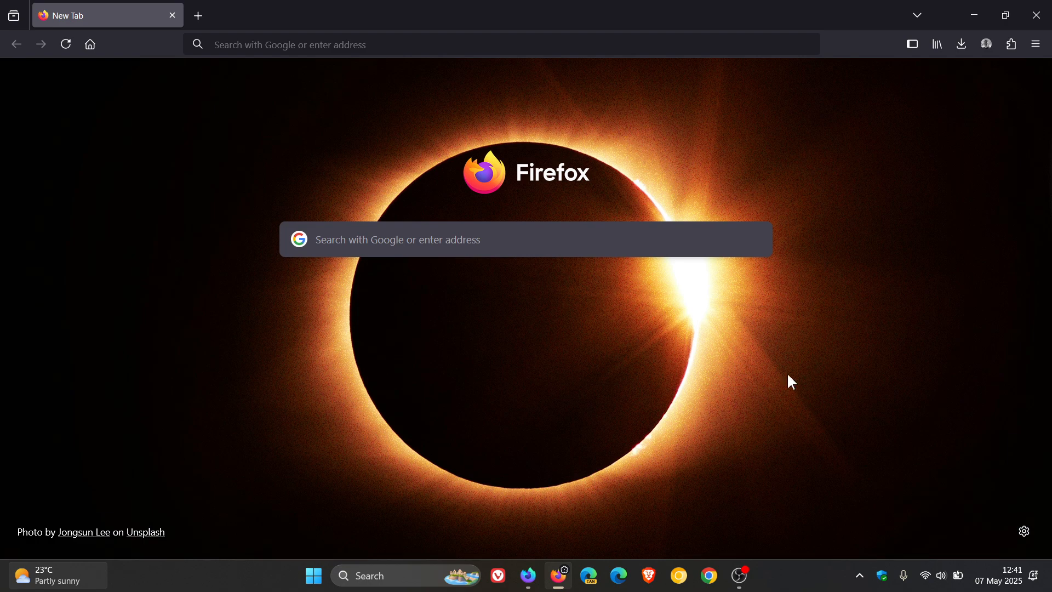
mouse_move(794, 369)
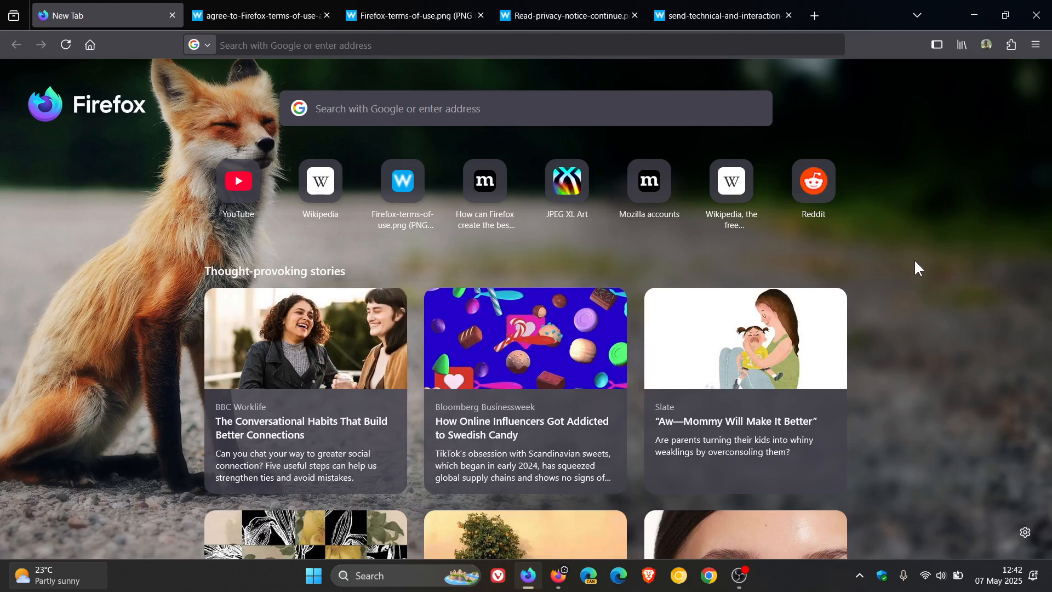
Step: Show the Welcome to Firefox screenshot asking to agree to the Terms of Use and Privacy Notice
click(259, 15)
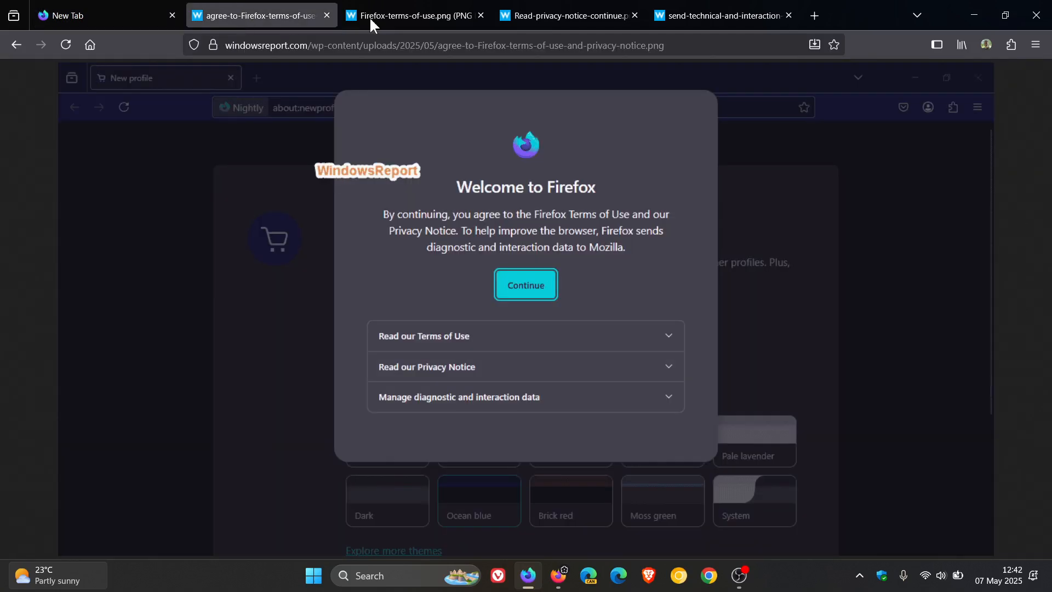
mouse_move(880, 284)
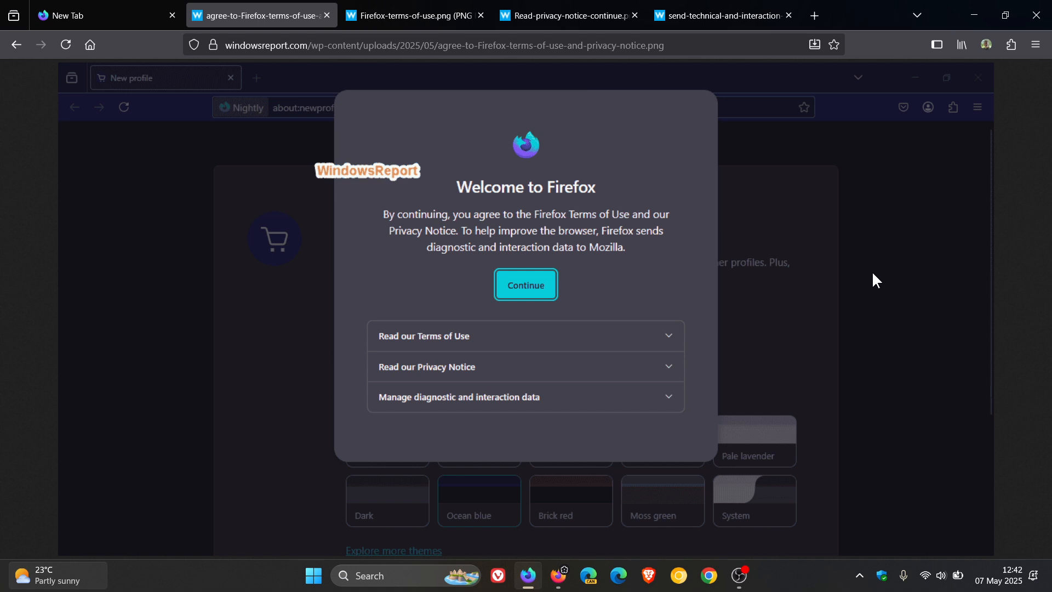
mouse_move(724, 263)
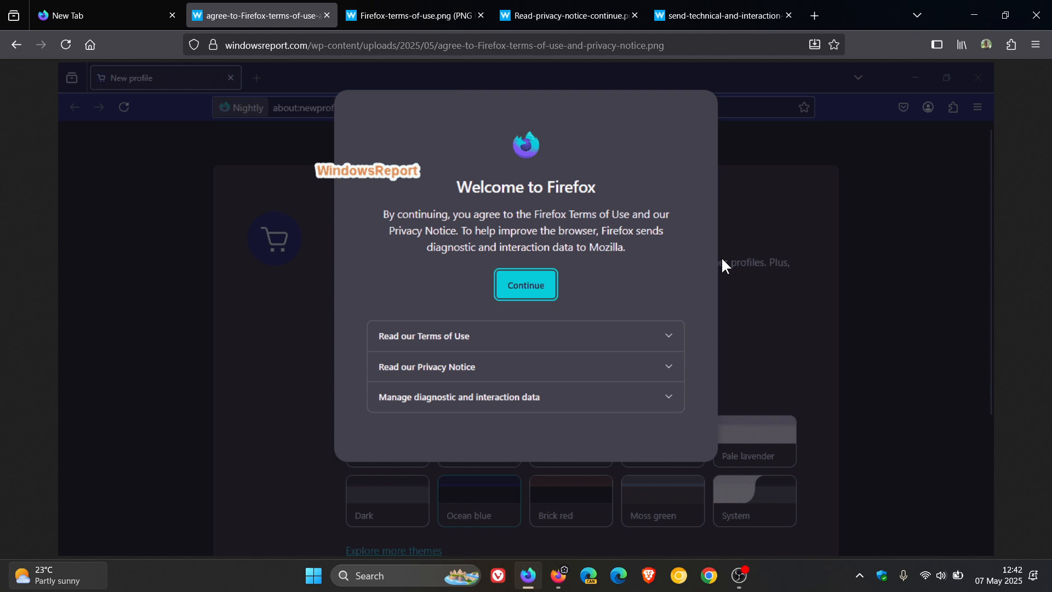
mouse_move(713, 257)
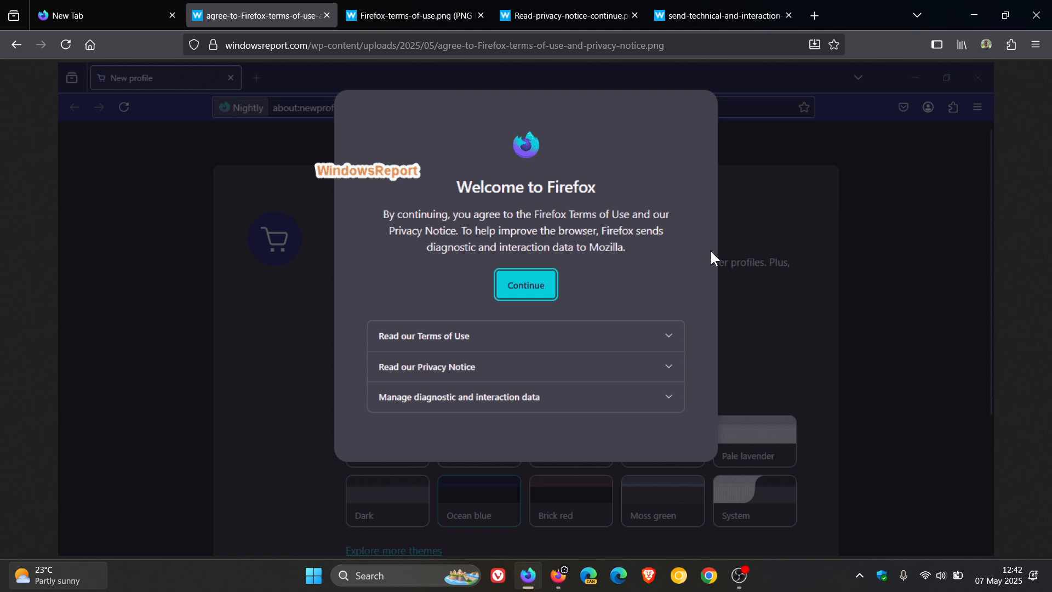
mouse_move(641, 426)
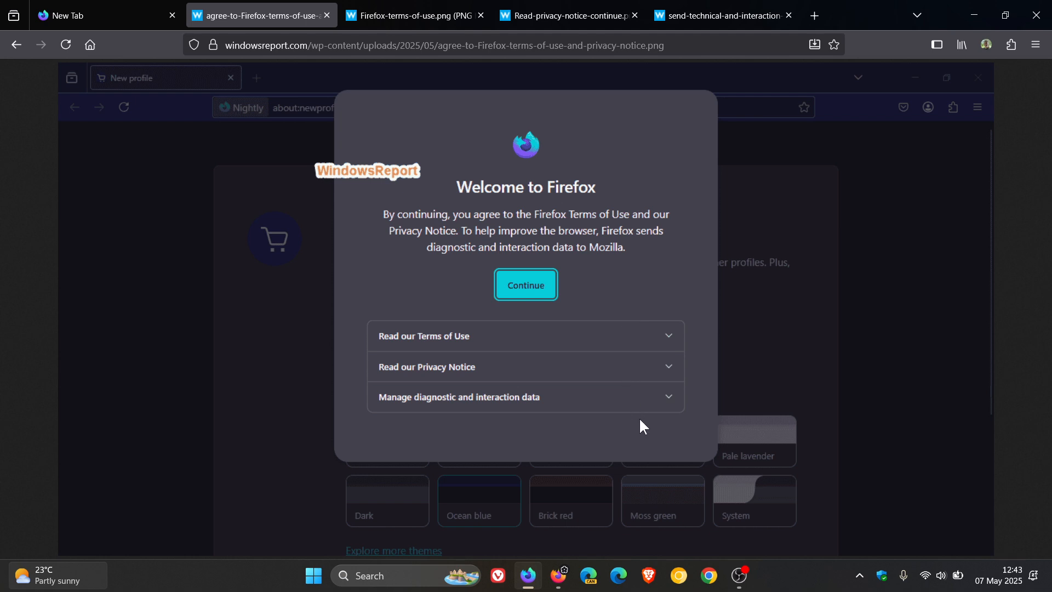
mouse_move(417, 14)
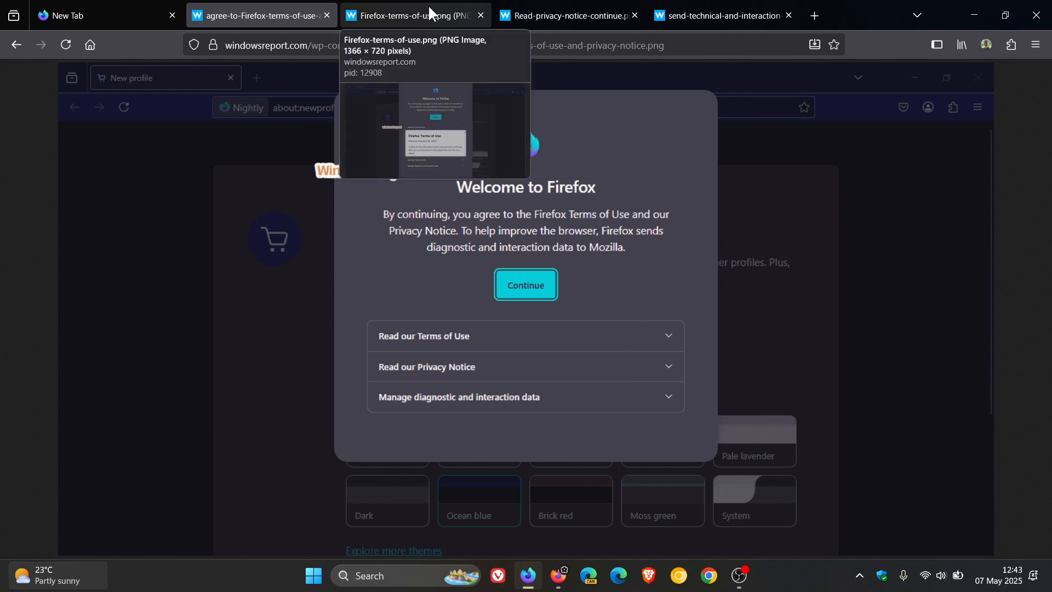
Step: View the expanded Terms of Use screenshot, then the expanded Firefox Privacy Notice screenshot
click(525, 335)
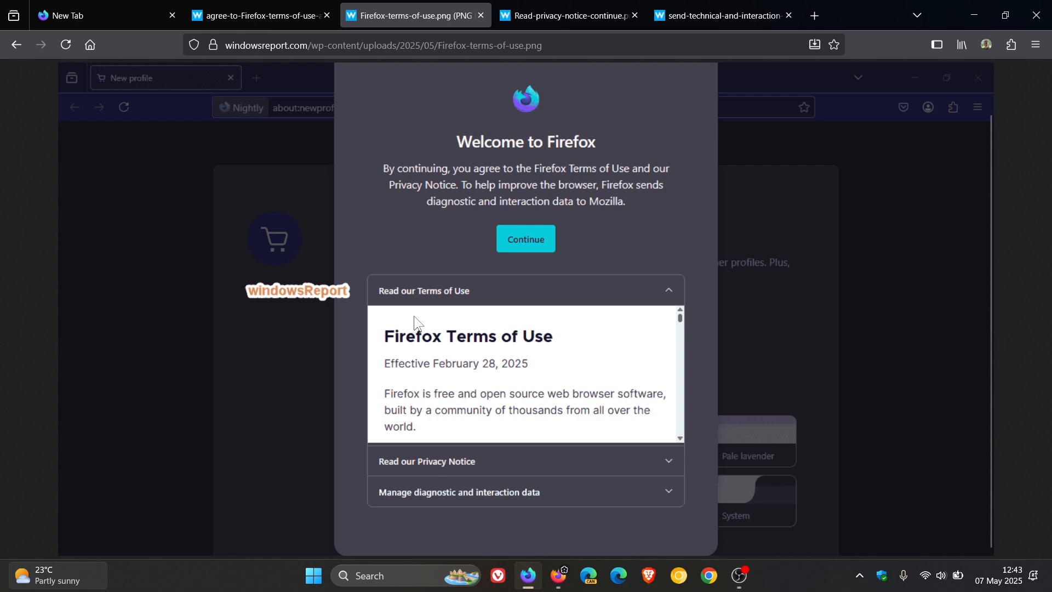
mouse_move(534, 228)
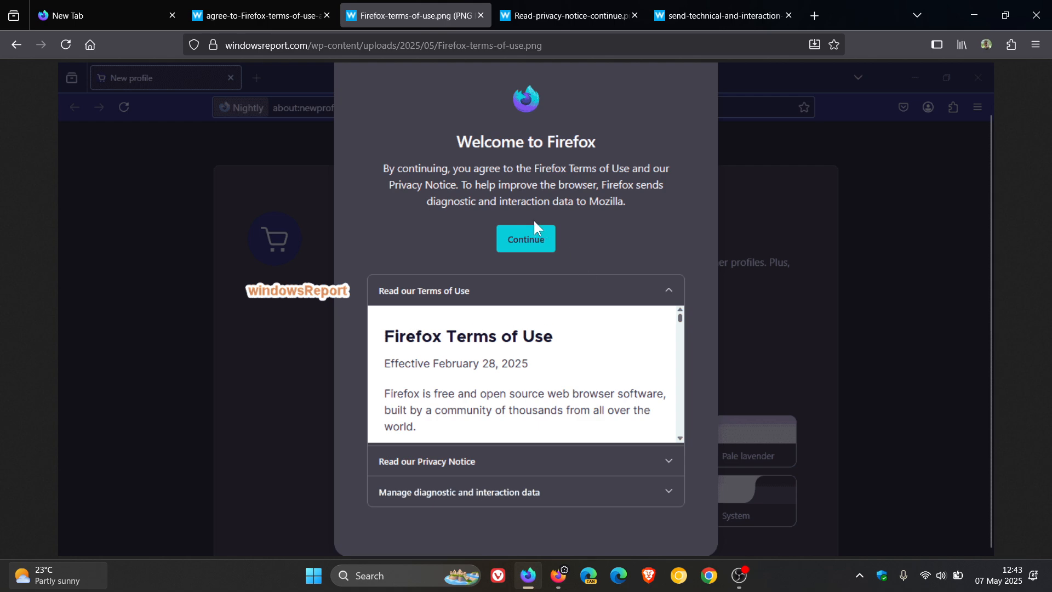
click(525, 461)
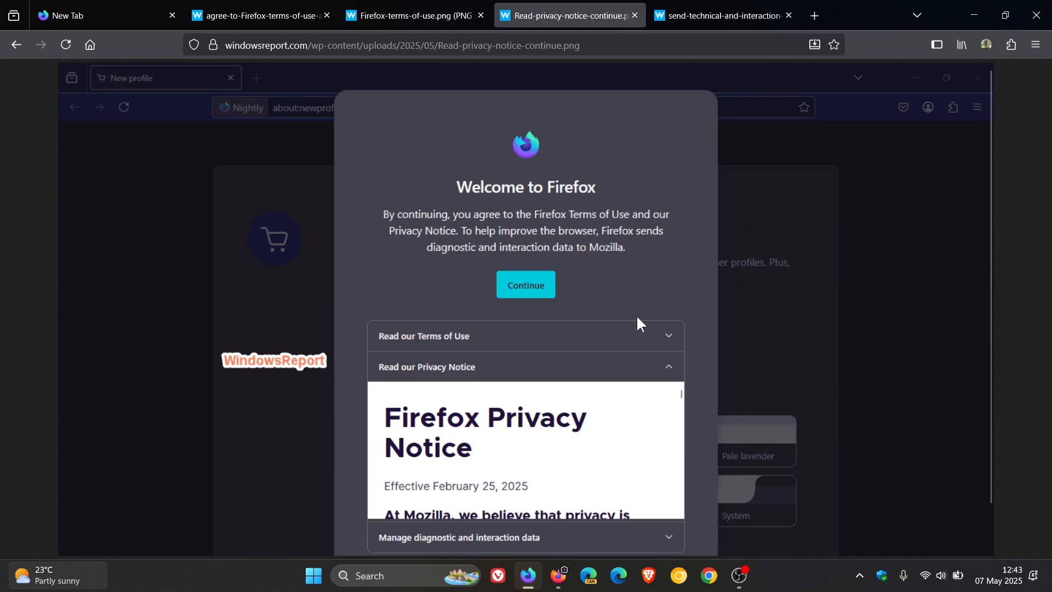
mouse_move(765, 70)
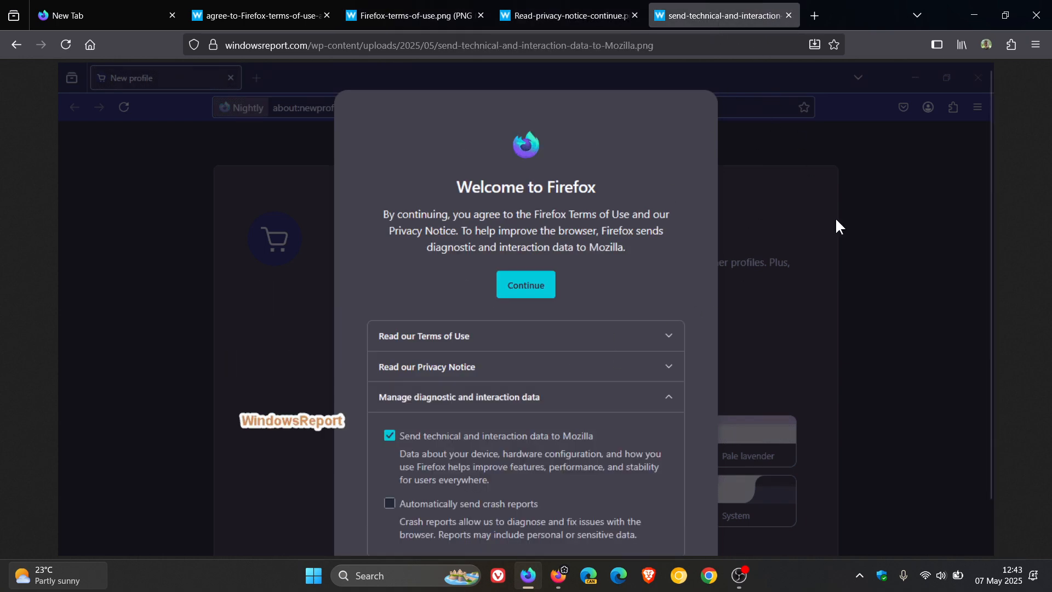
mouse_move(487, 430)
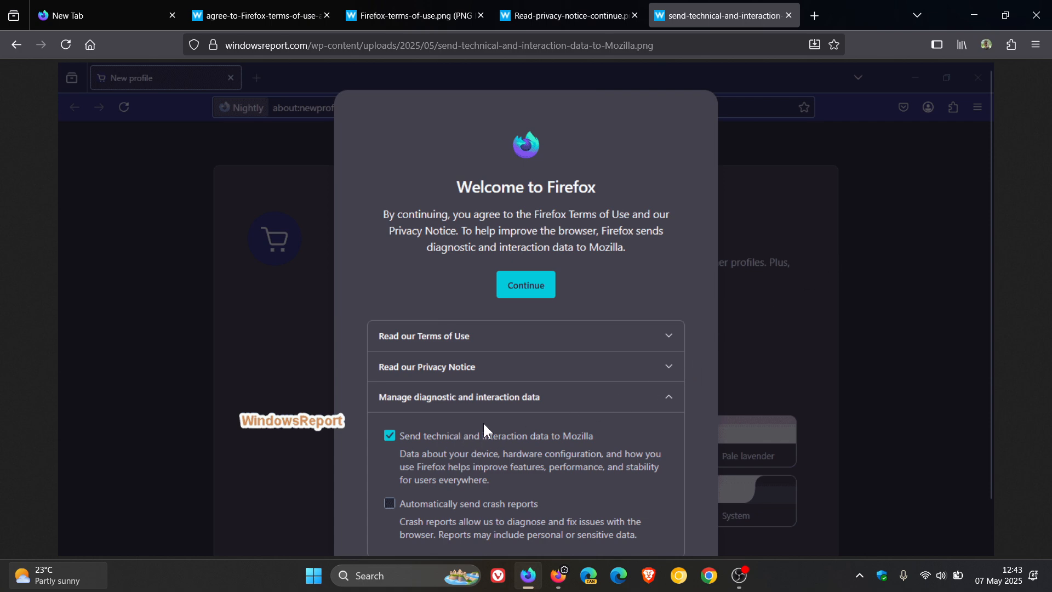
mouse_move(440, 421)
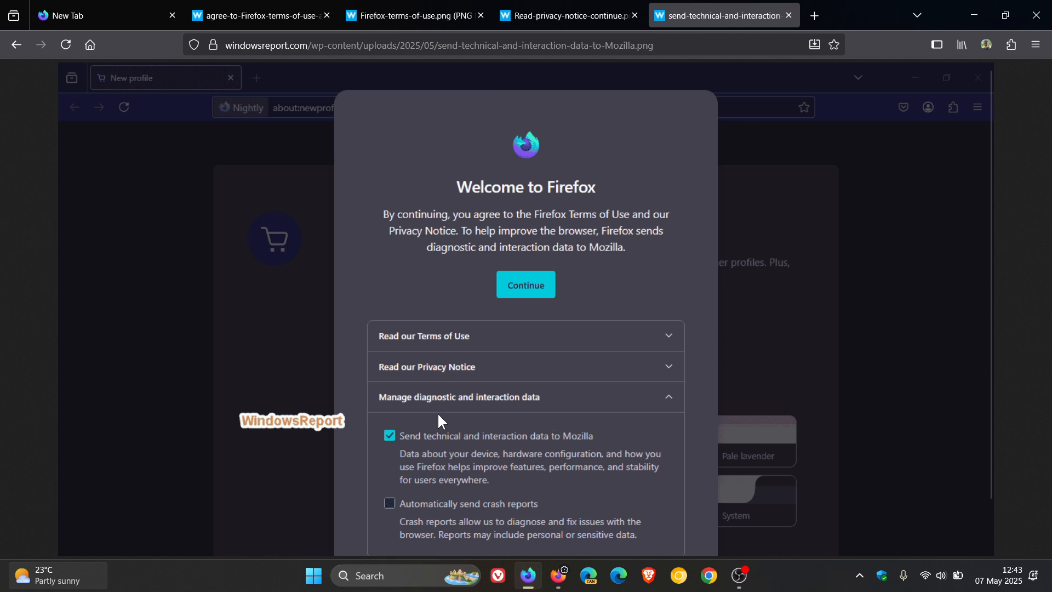
mouse_move(433, 466)
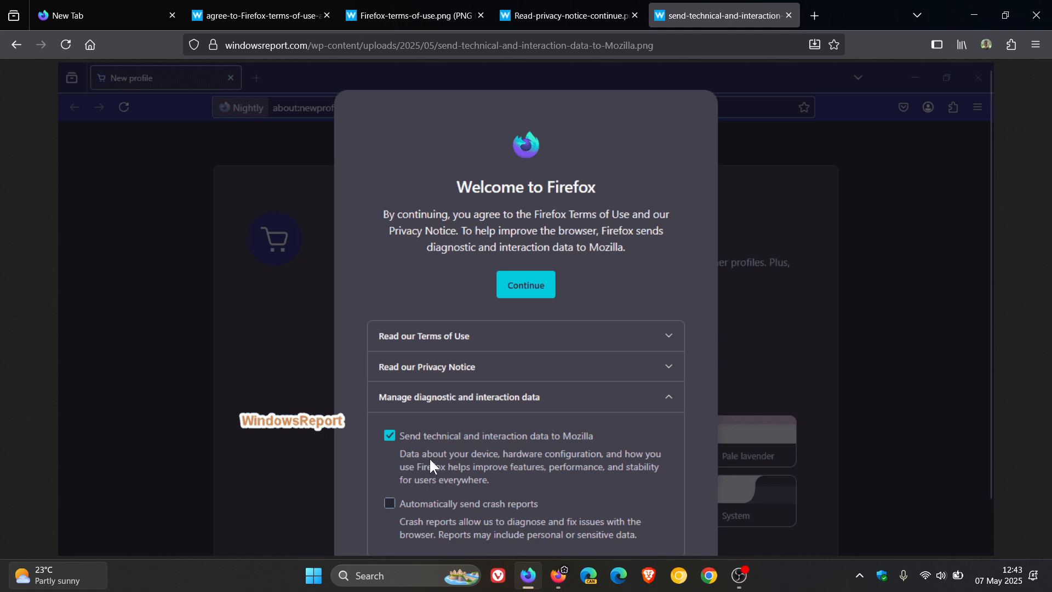
mouse_move(601, 458)
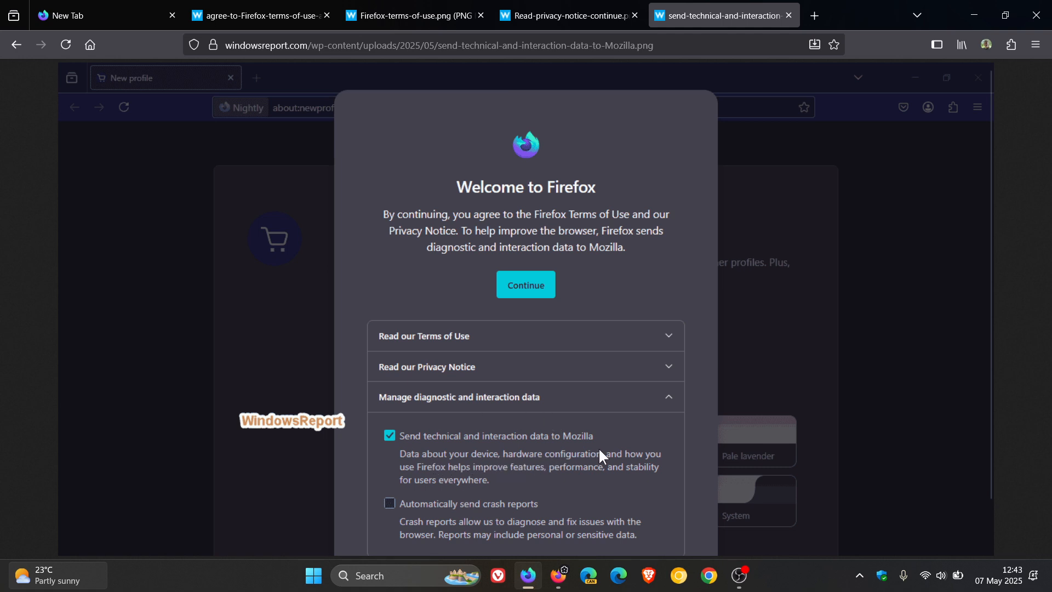
mouse_move(428, 521)
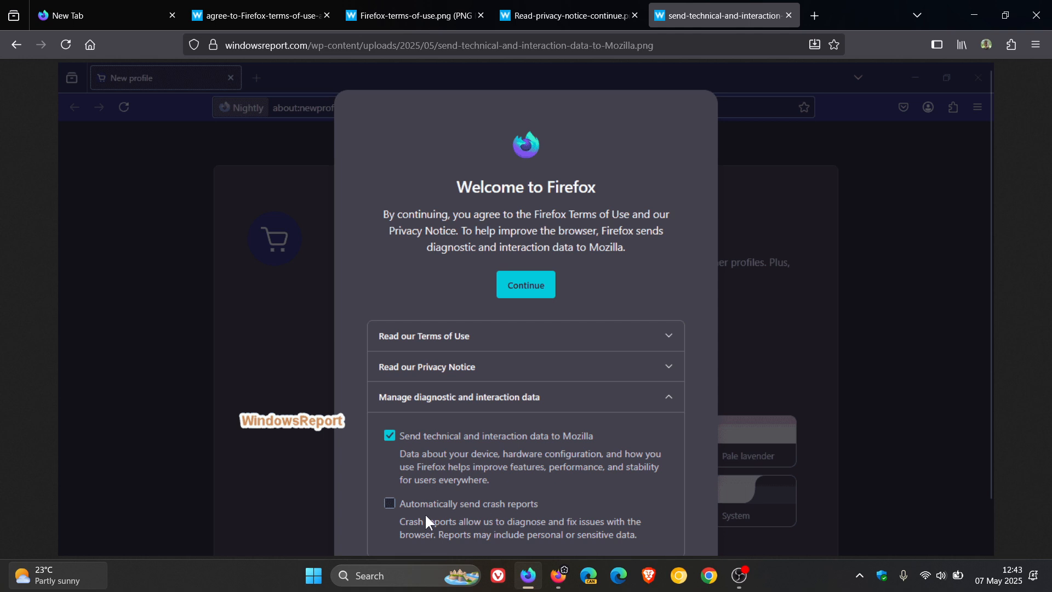
mouse_move(502, 490)
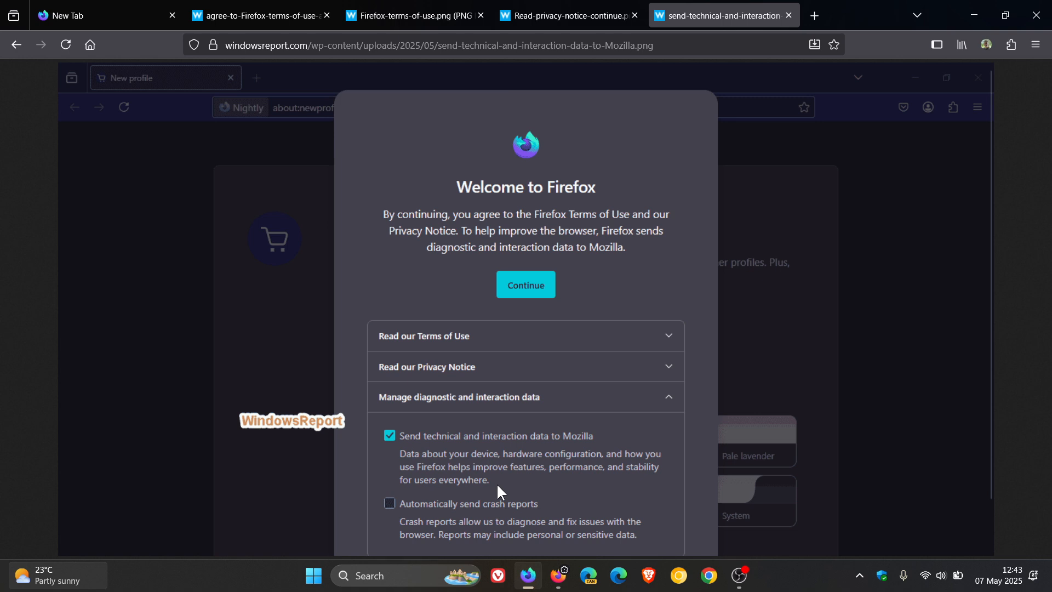
mouse_move(429, 463)
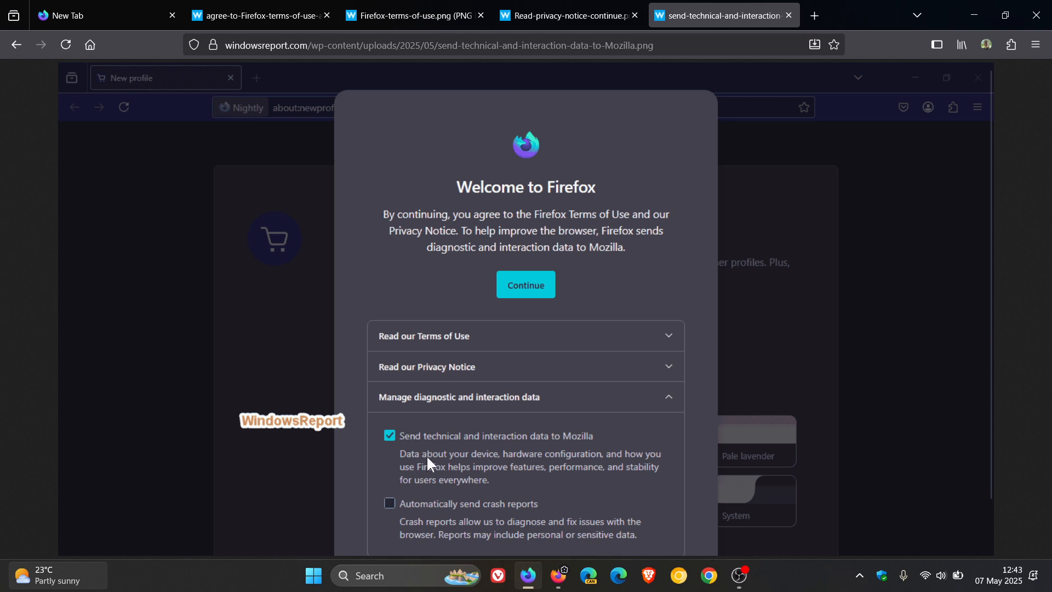
mouse_move(607, 449)
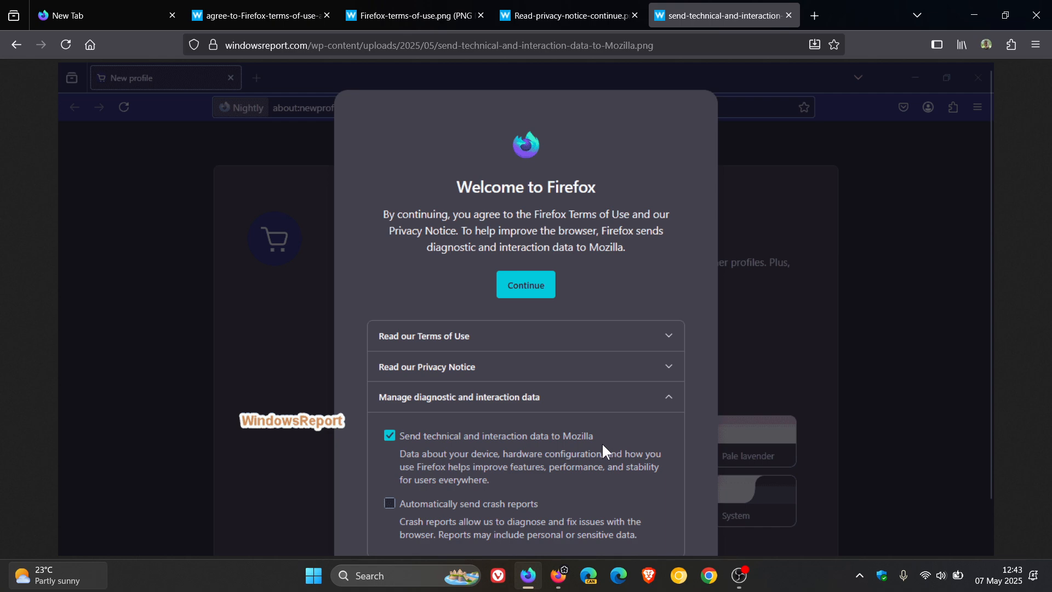
mouse_move(465, 142)
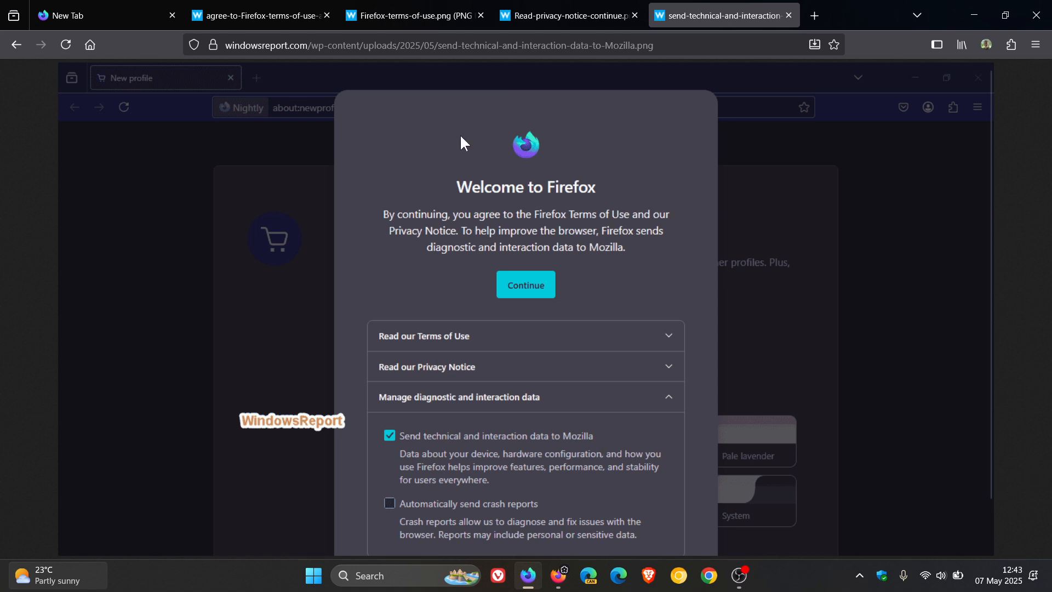
mouse_move(663, 456)
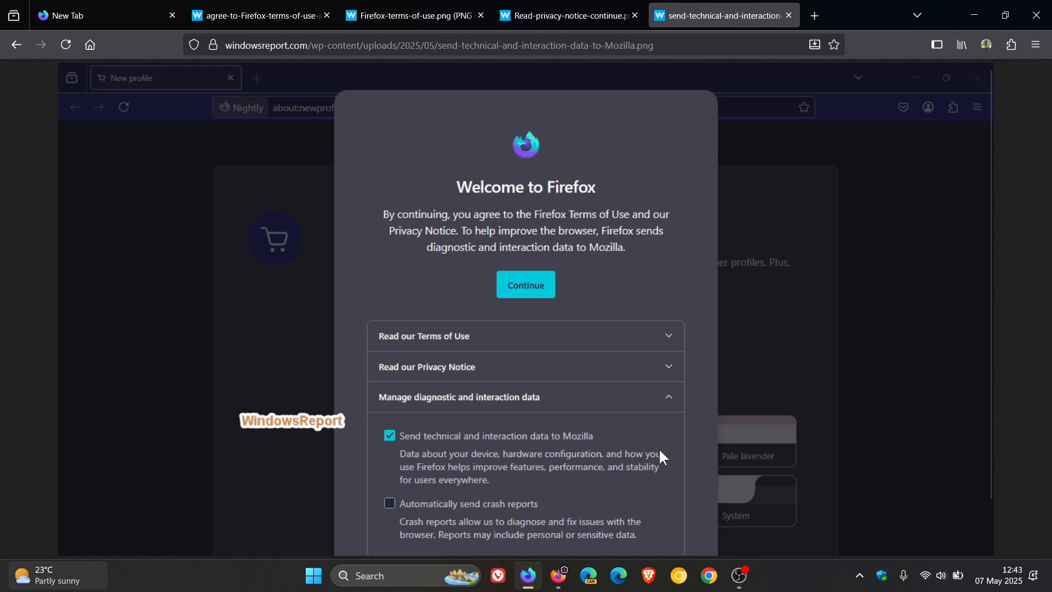